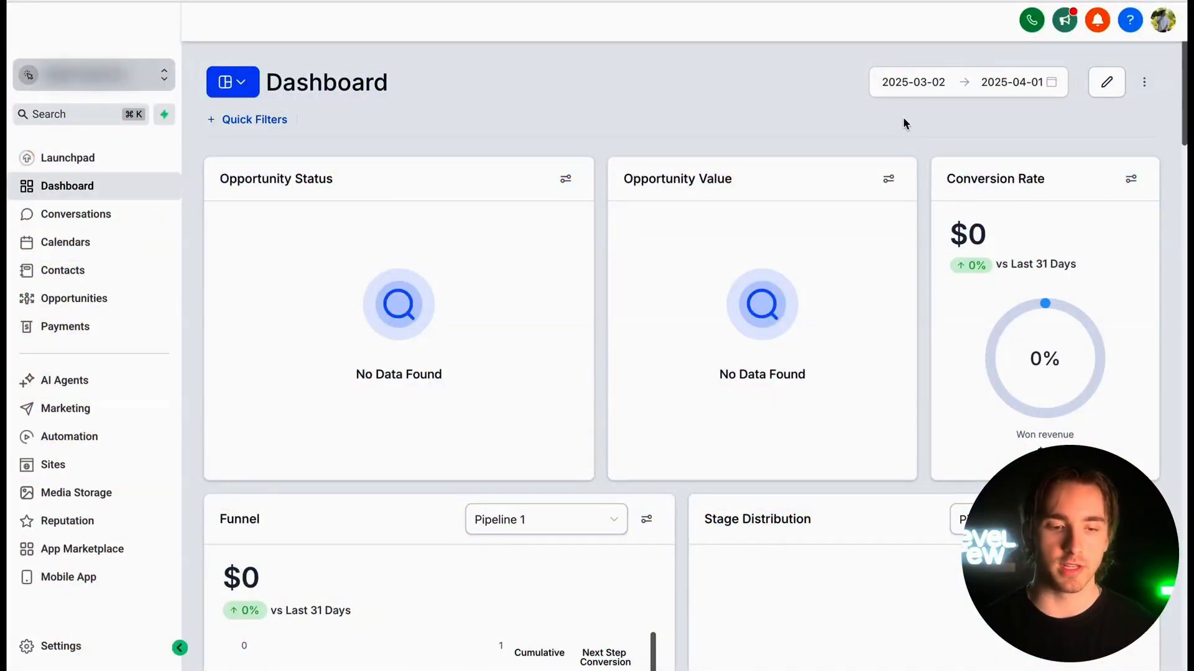
- Enter dashboard edit mode, cancel out unchanged, and open the dashboard switcher list
scroll("down", 3)
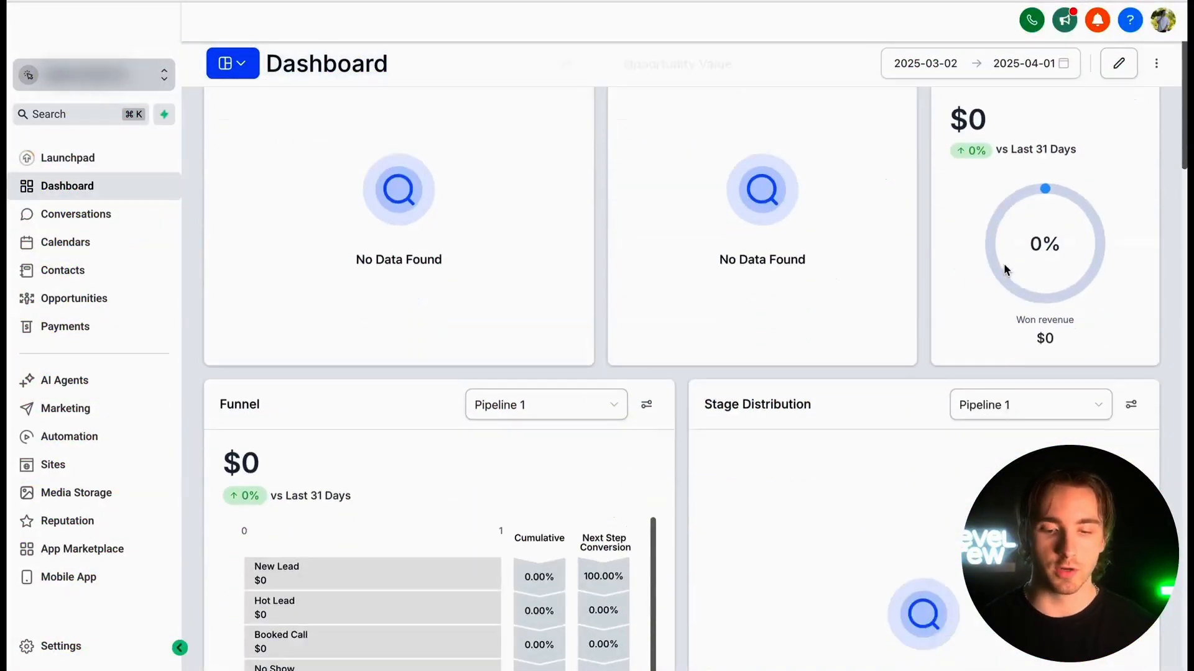
scroll("down", 3)
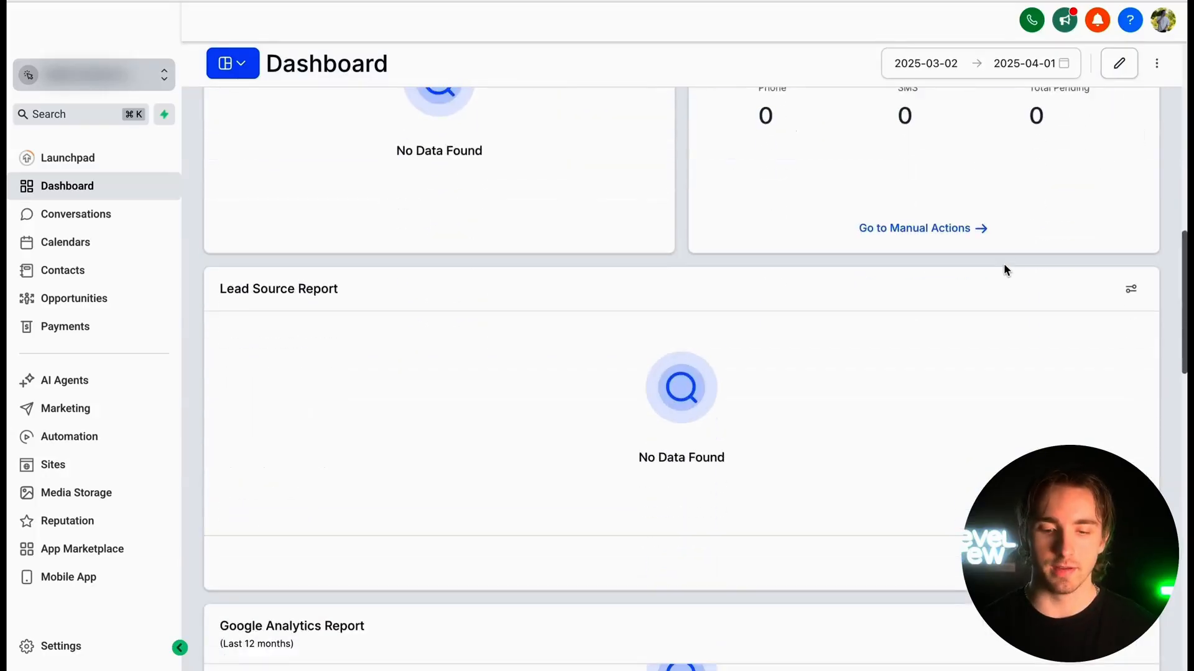
scroll("up", 3)
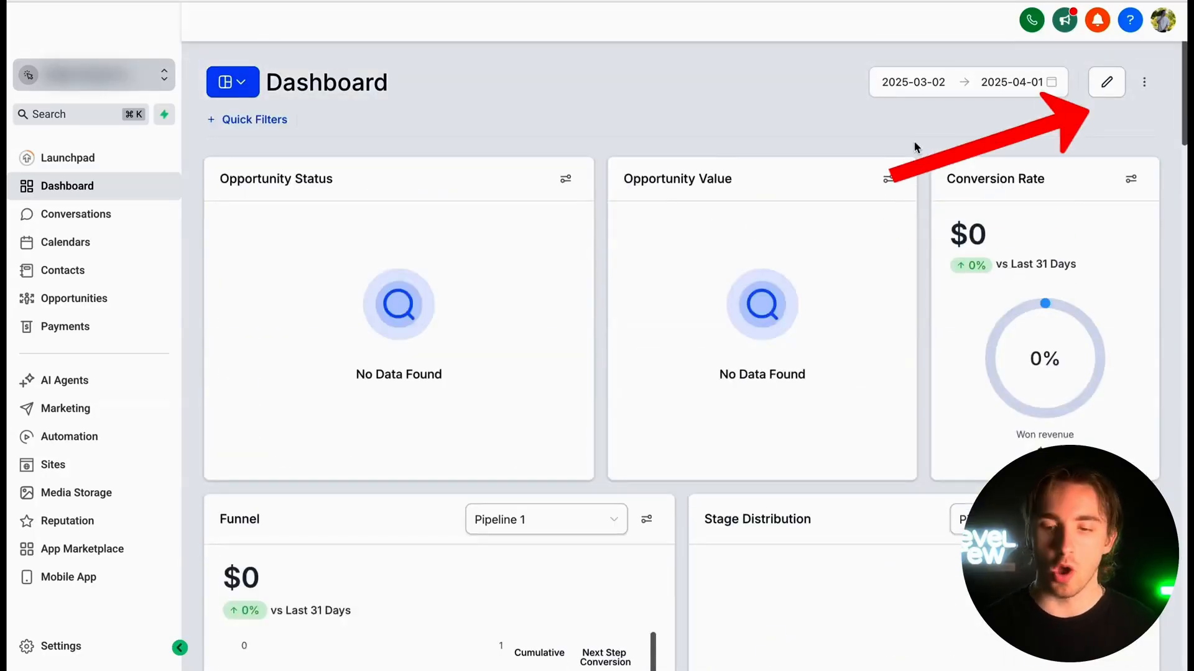
left_click(1105, 82)
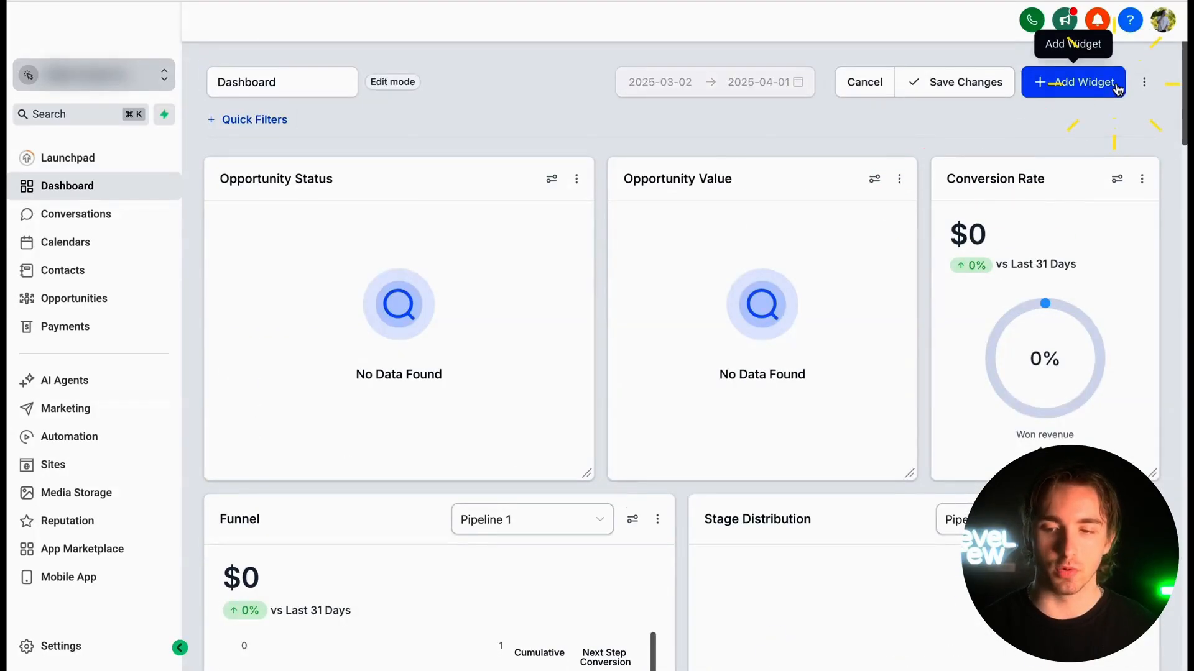
mouse_move(877, 93)
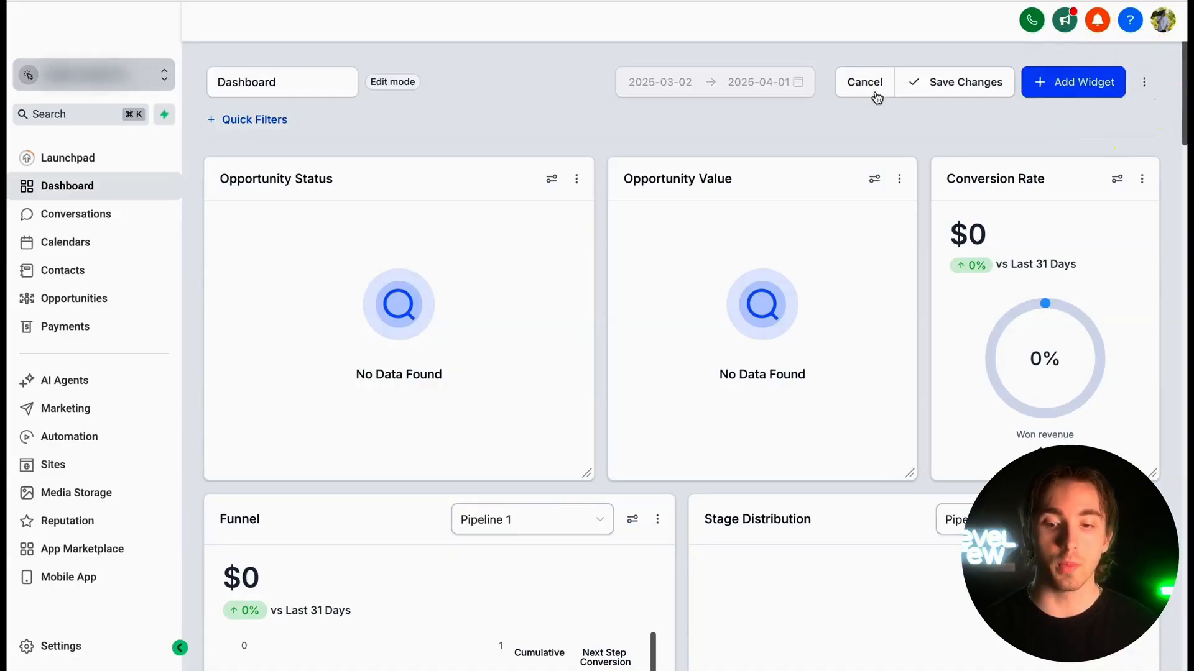
left_click(232, 82)
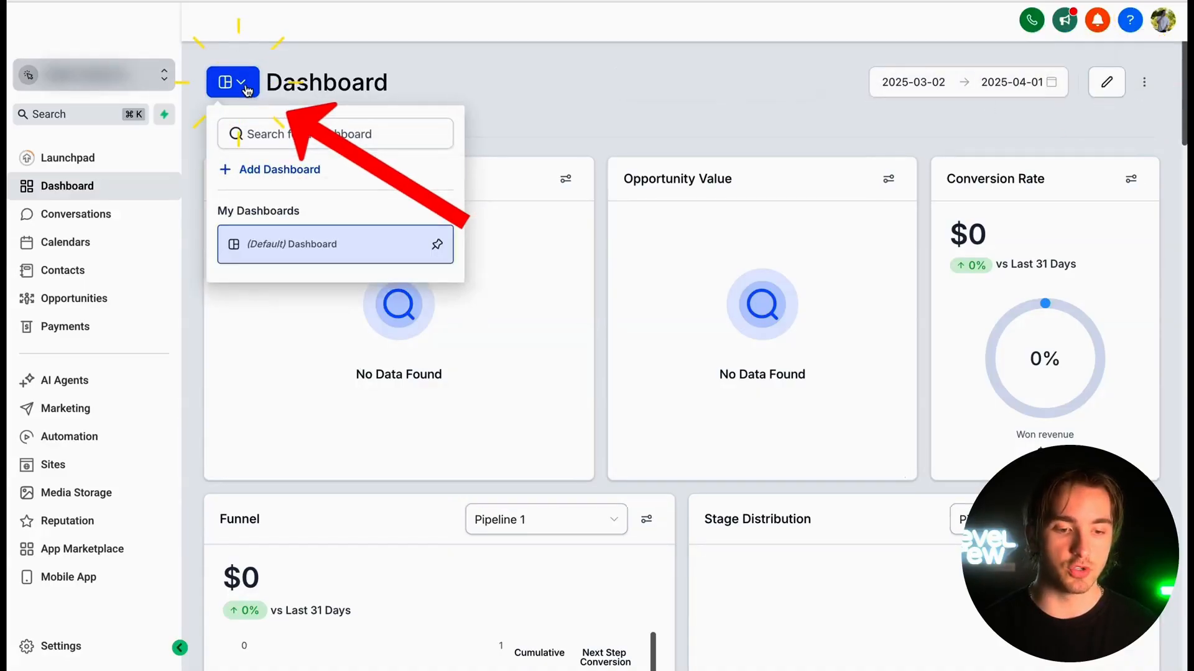
- Browse Add Dashboard's template library, close it, and return the default dashboard to edit mode
left_click(278, 169)
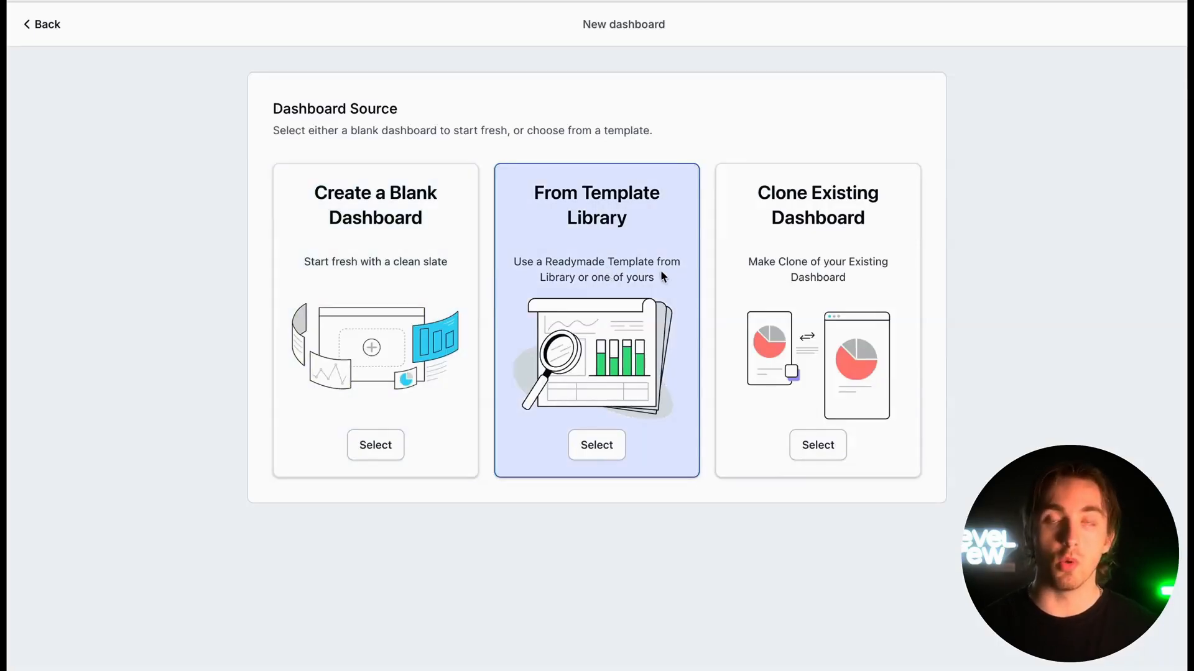
left_click(596, 445)
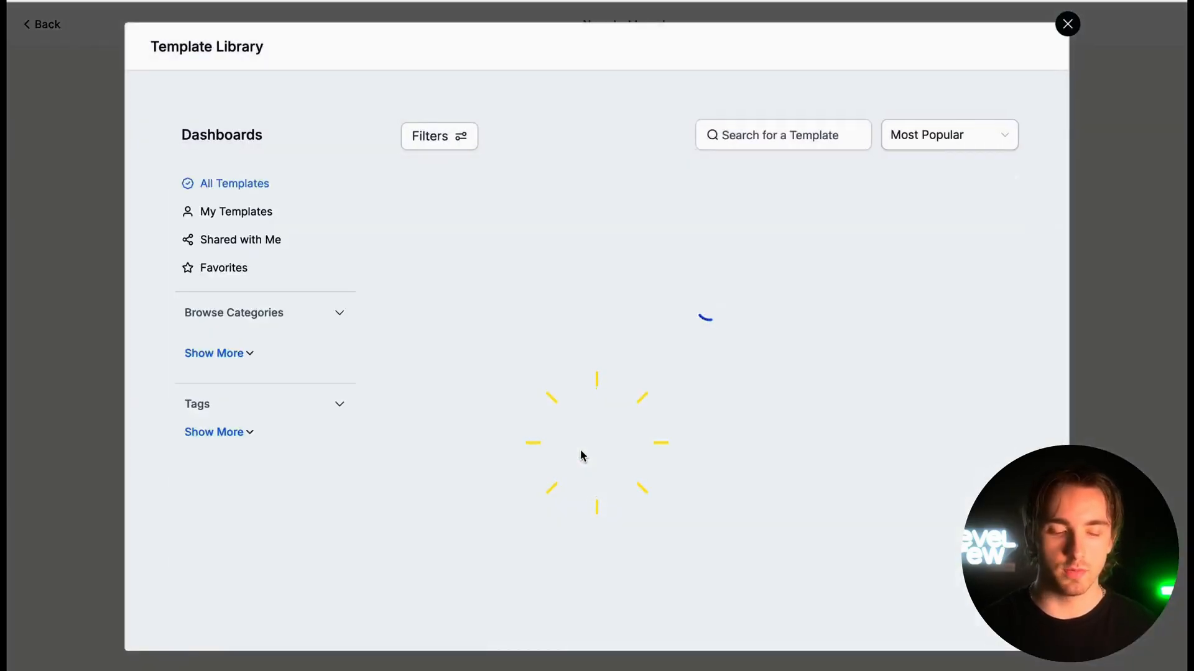
left_click(1067, 23)
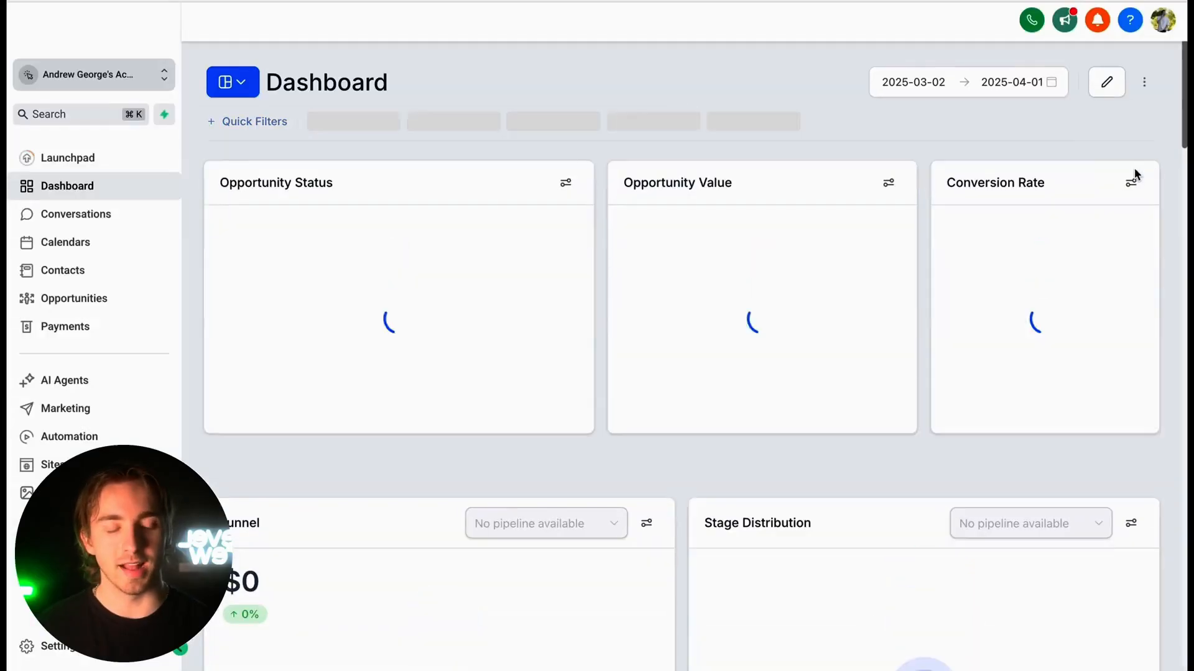
left_click(1106, 82)
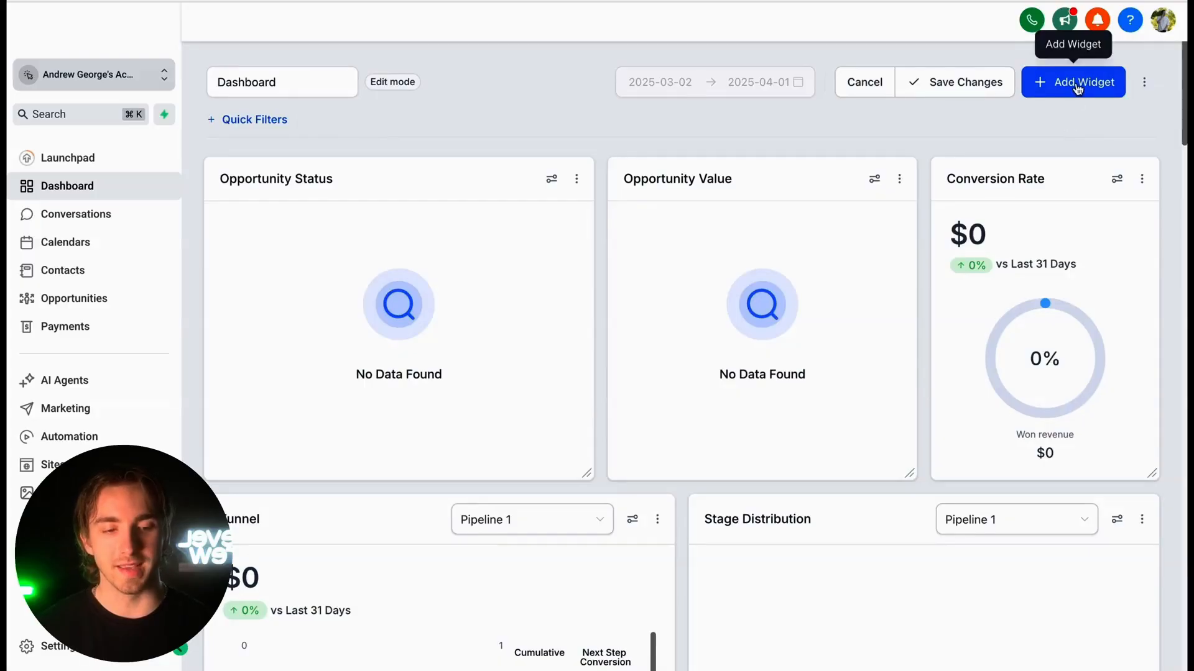
- From Add Widget's Themes list, try Blue and Light Blue, then choose the Custom theme
left_click(1073, 82)
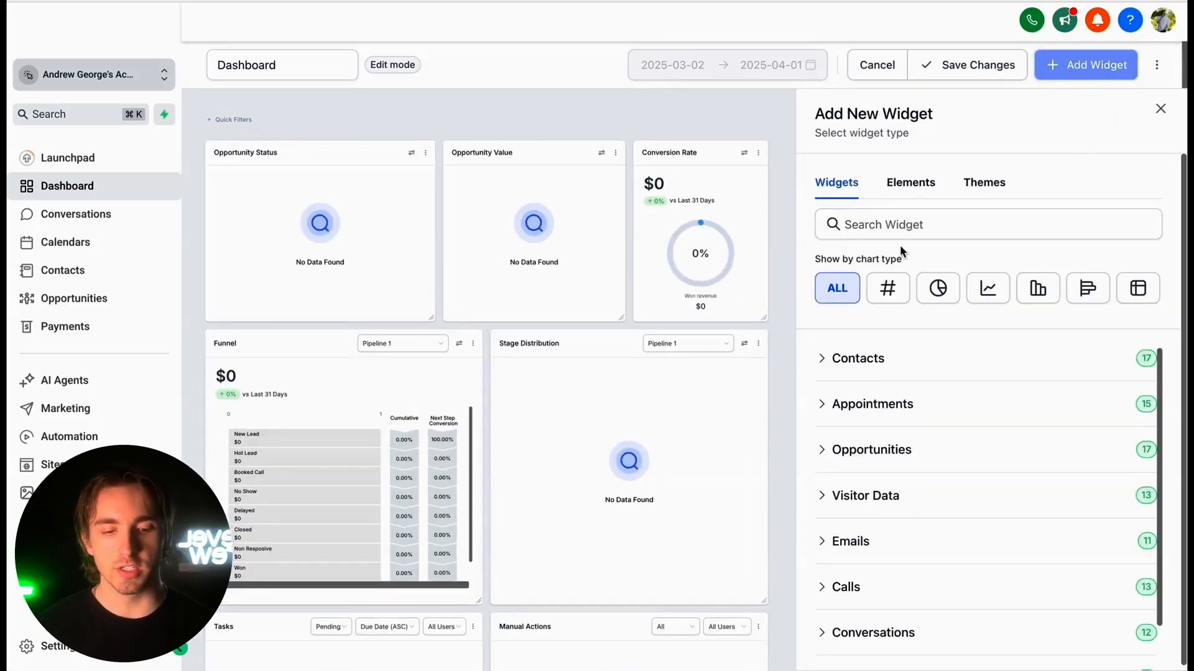
left_click(910, 182)
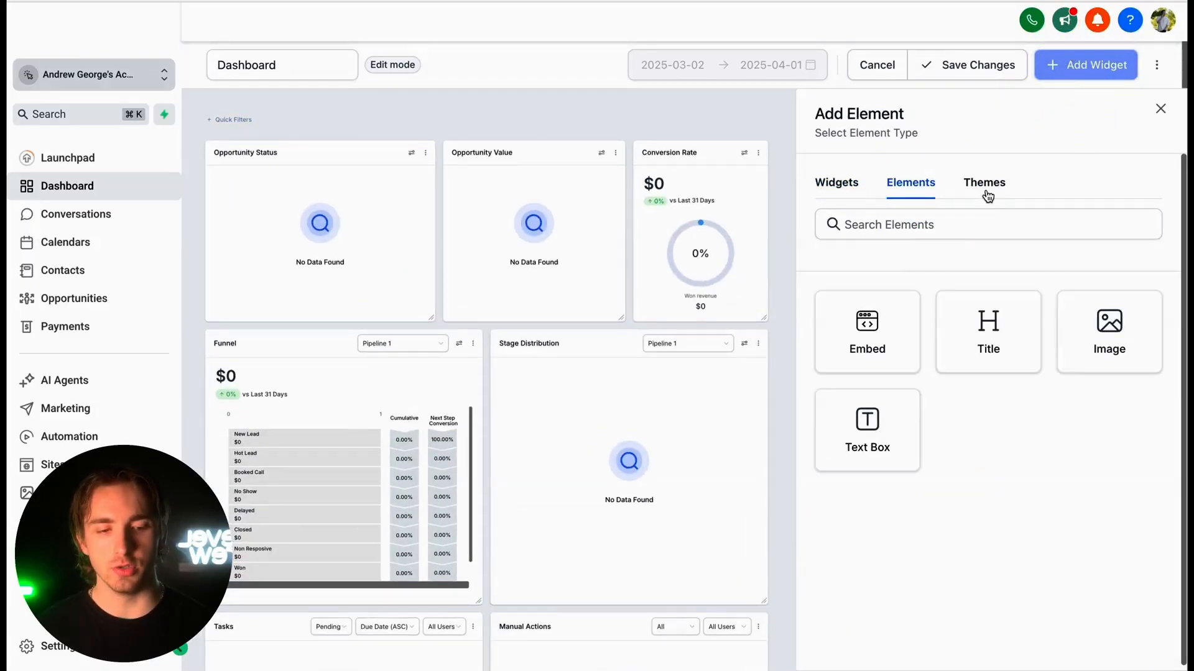
left_click(984, 182)
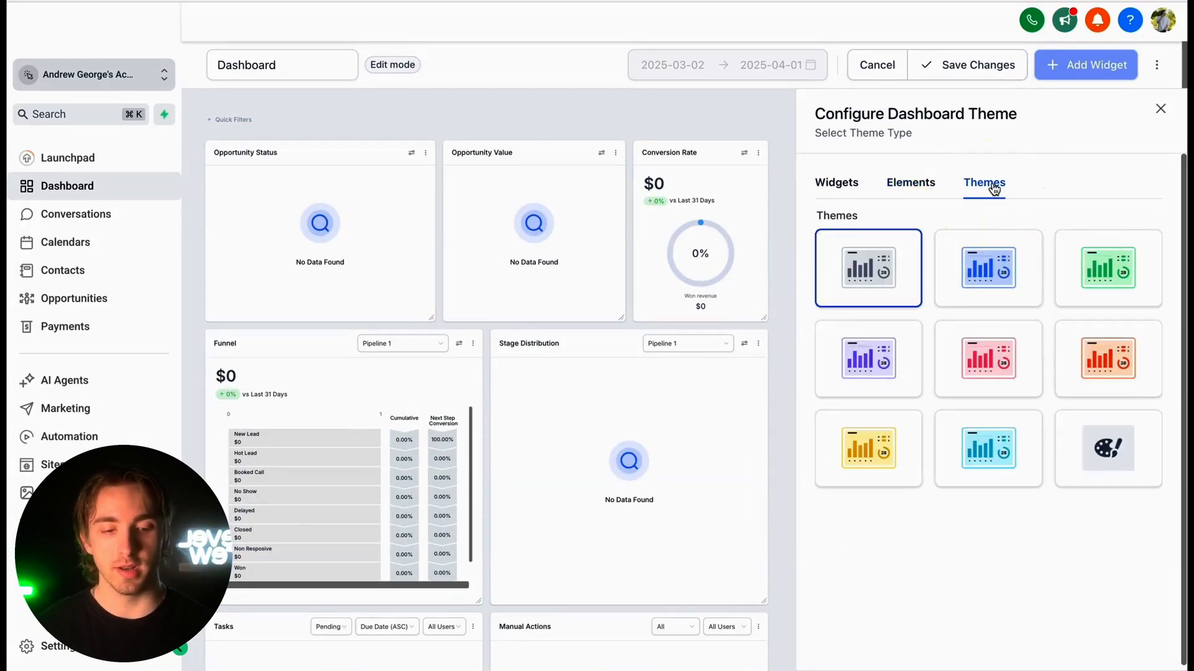
left_click(987, 268)
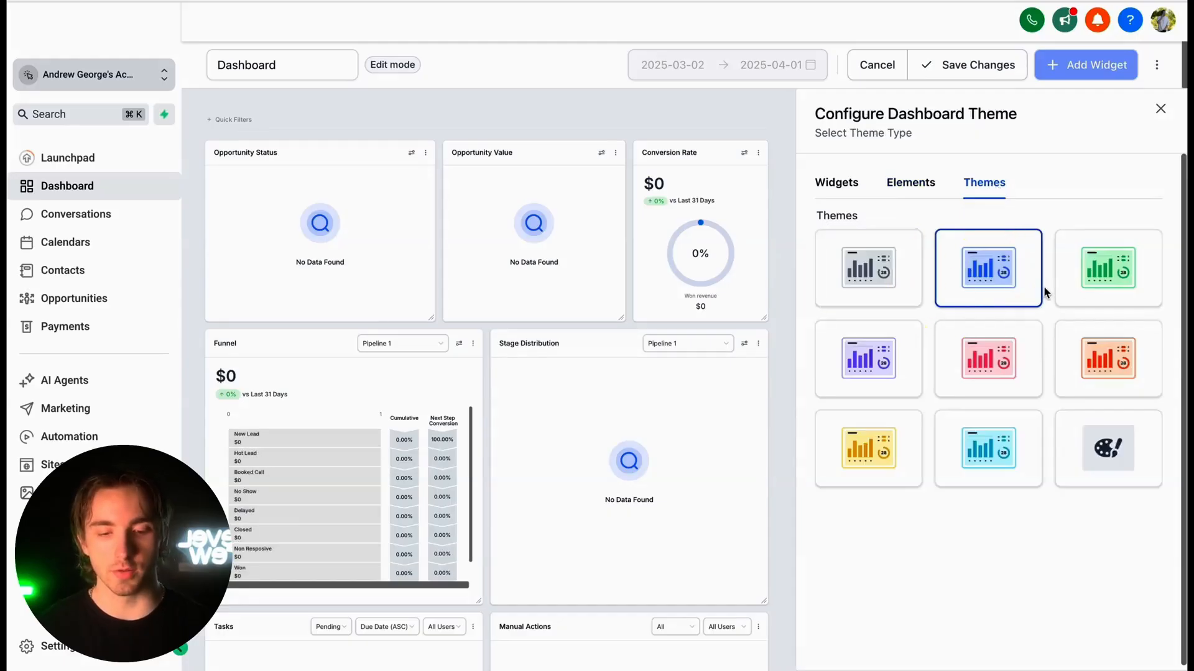
left_click(1107, 268)
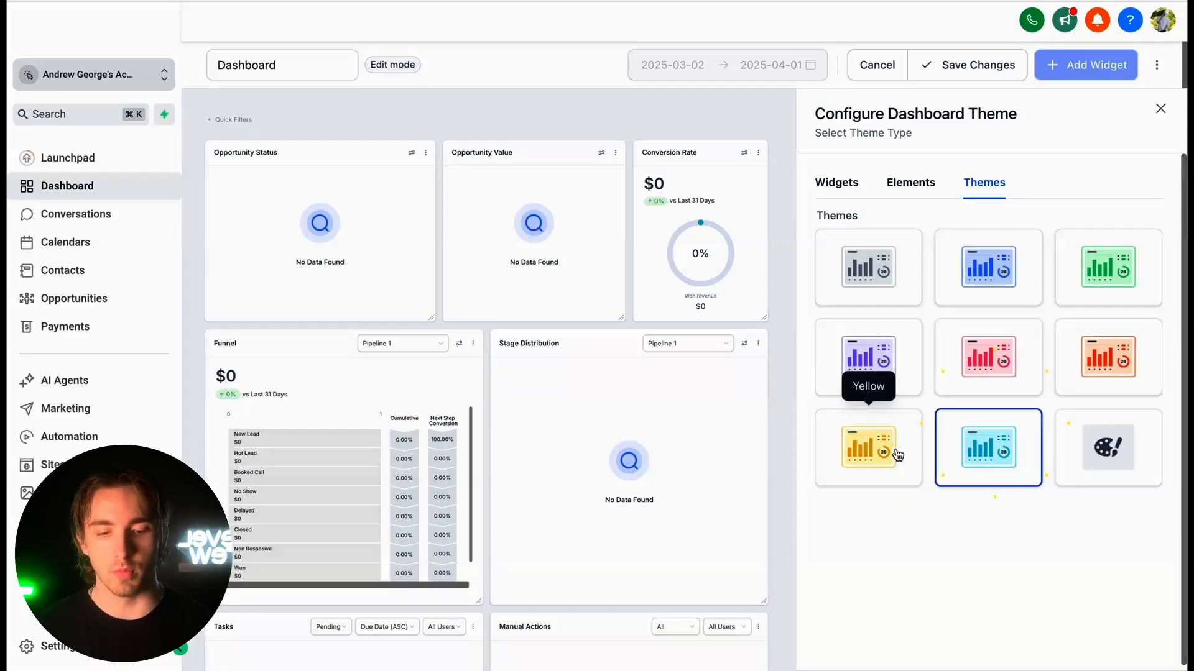
left_click(1107, 448)
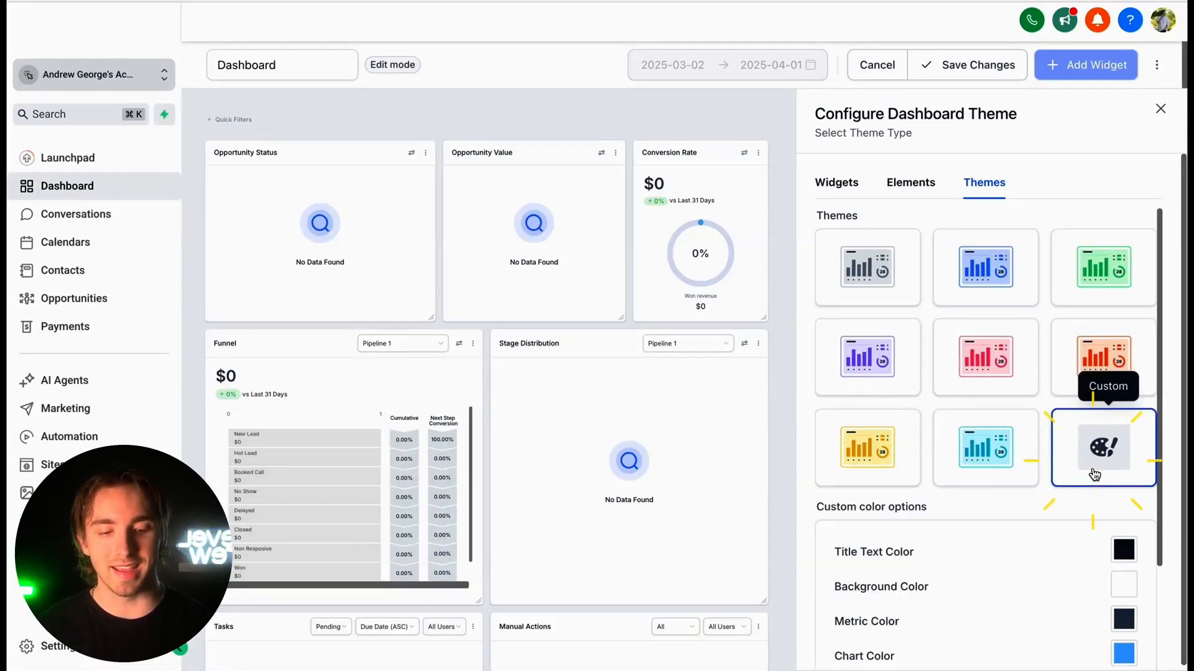
- Tweak the custom Background and Link colours, then apply the Pink preset theme instead
scroll("down", 3)
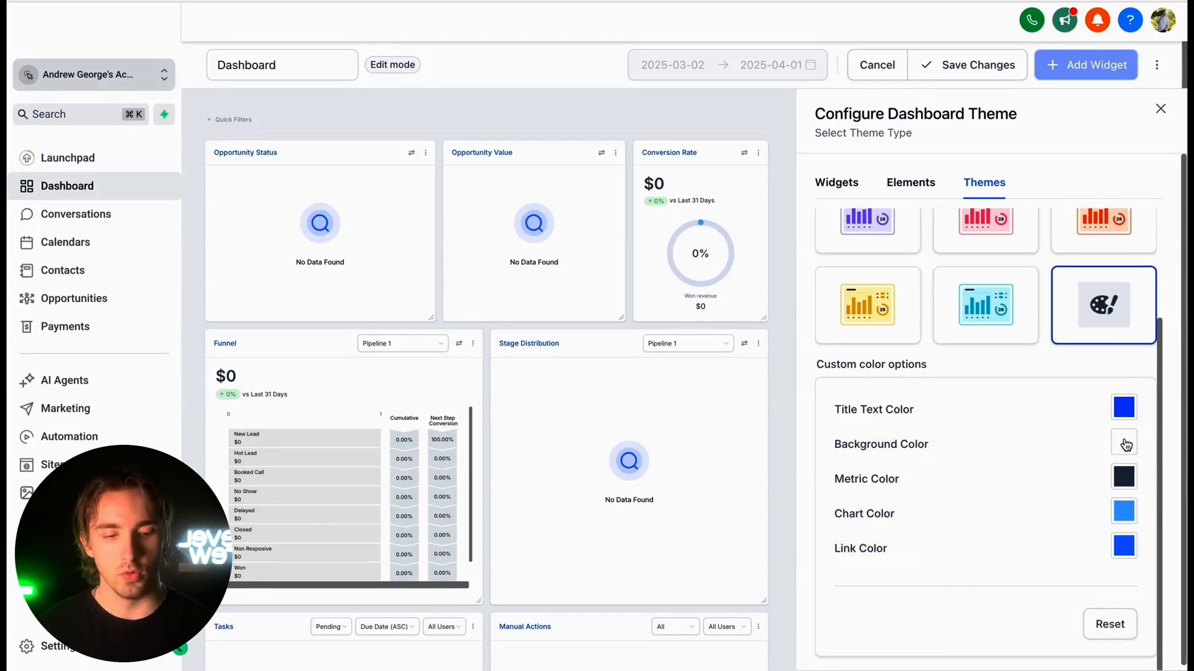
left_click(1122, 444)
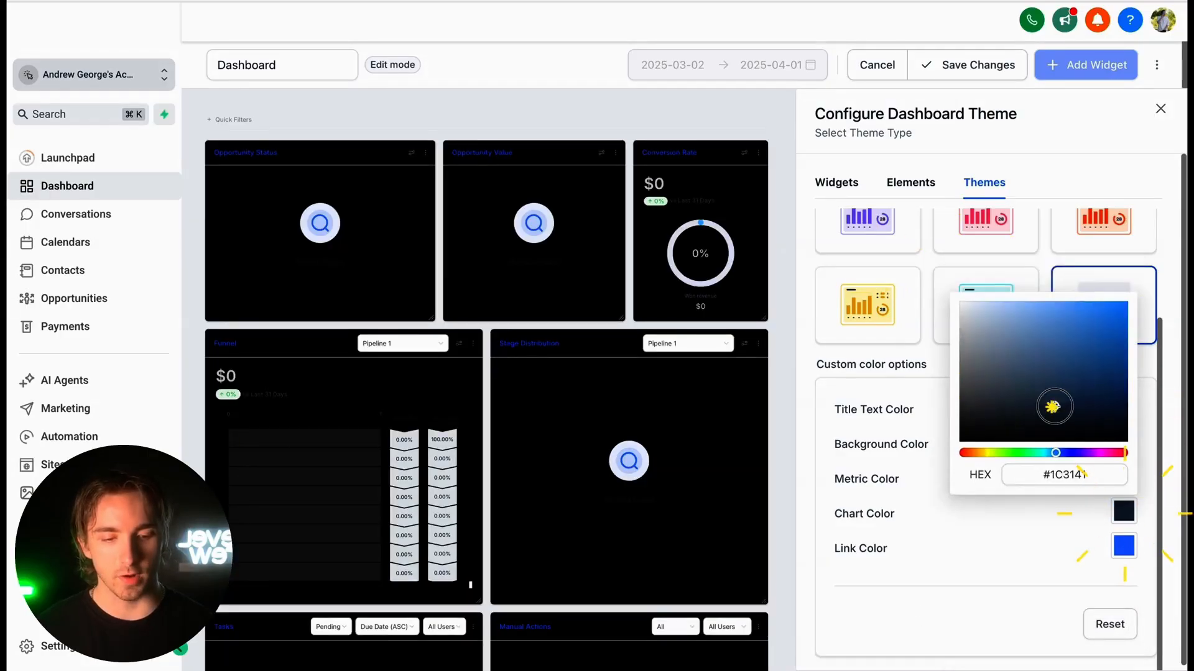
left_click(1087, 454)
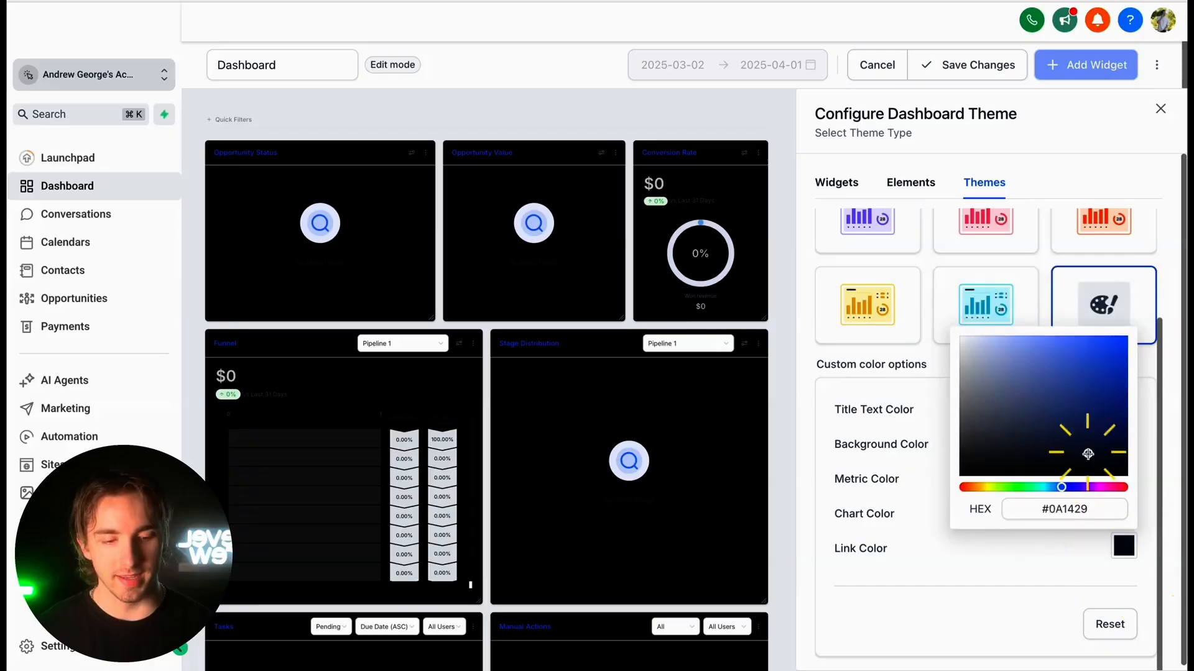
left_click(1109, 348)
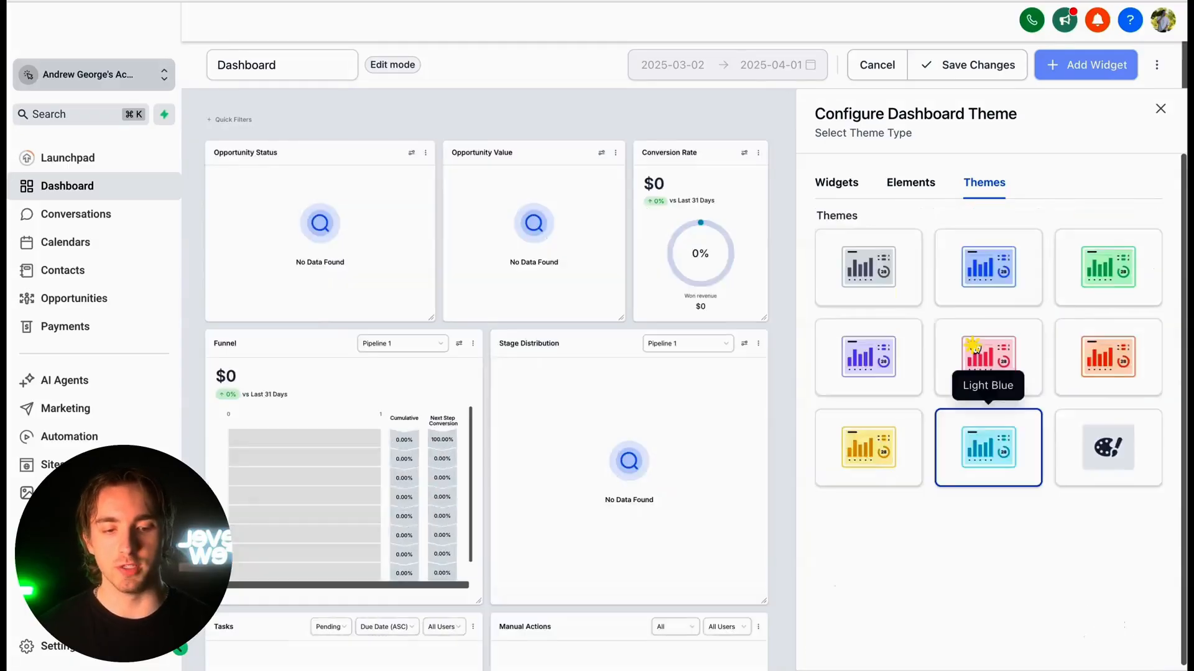
left_click(988, 358)
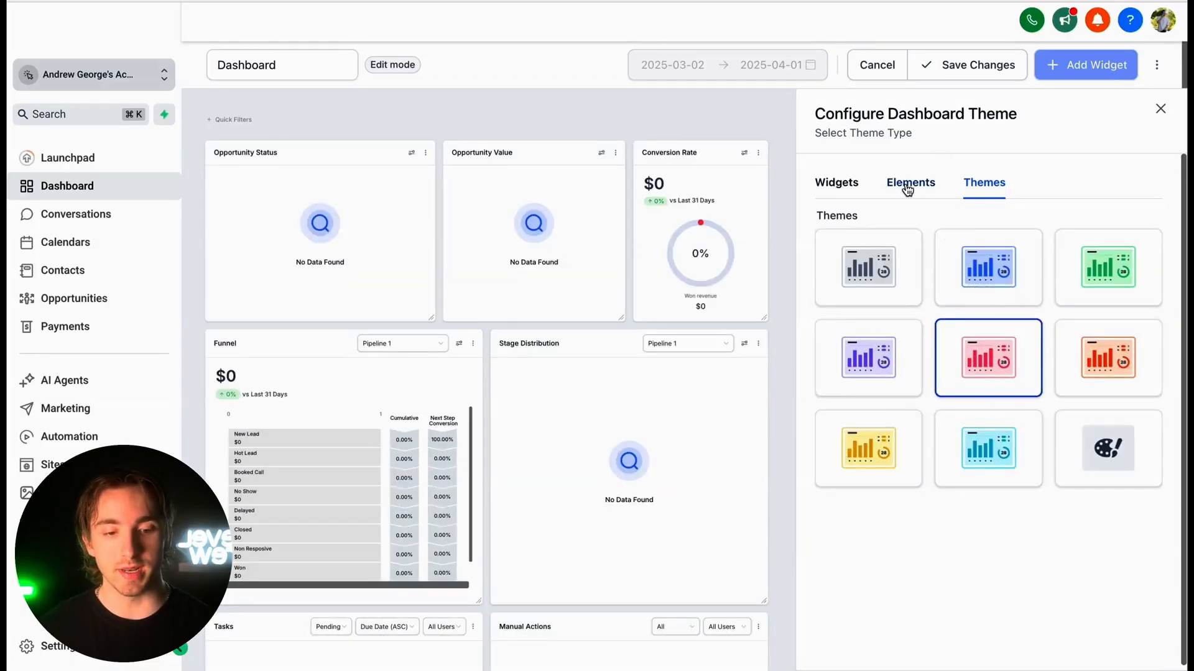
- Insert a Title element reading 'My business name' from the Elements list
left_click(910, 183)
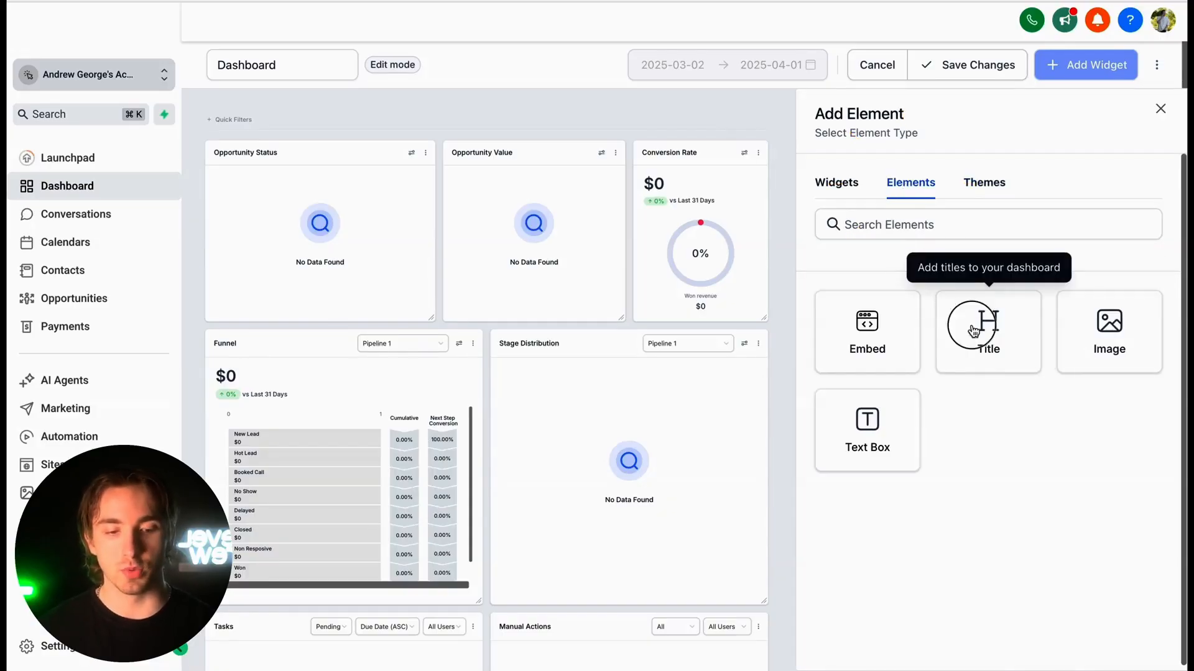
left_click(987, 332)
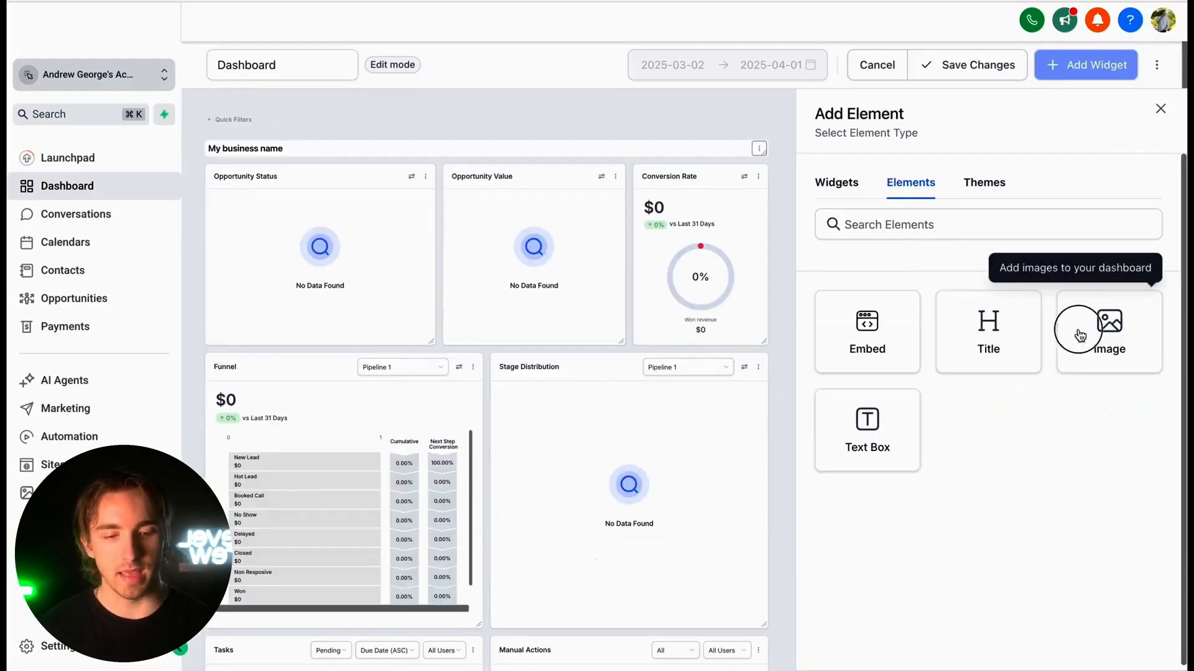
- Add an Image element for the logo and drag the title beside it in the top row
left_click(1108, 331)
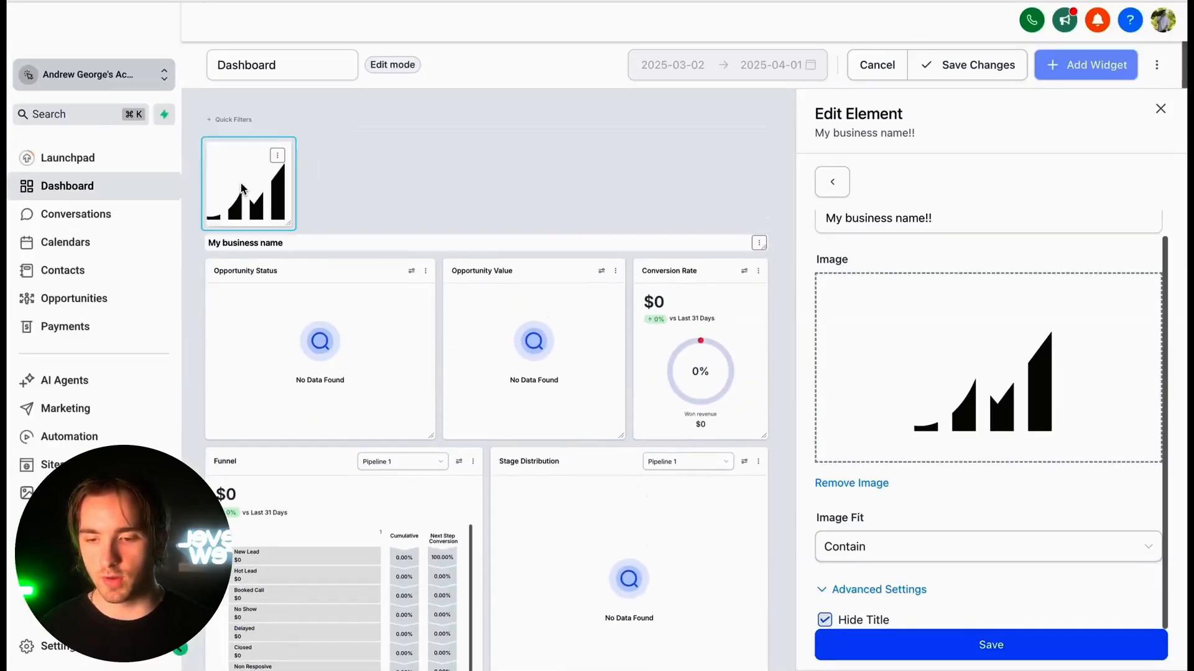
scroll("down", 3)
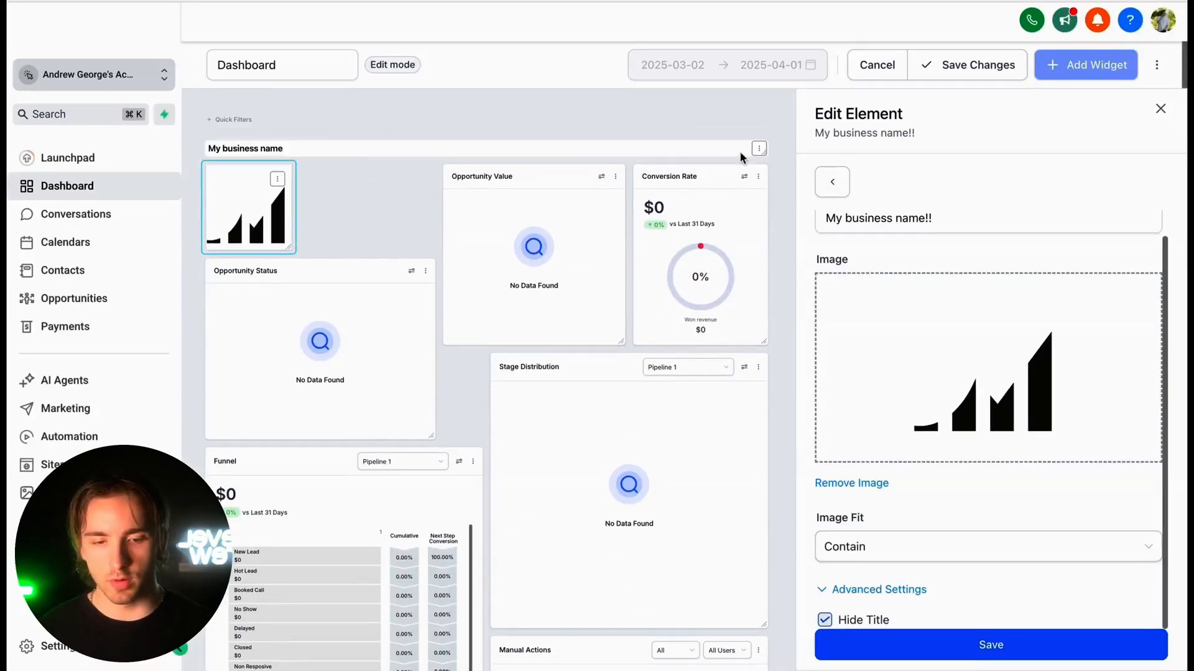
left_click_drag(248, 208, 609, 198)
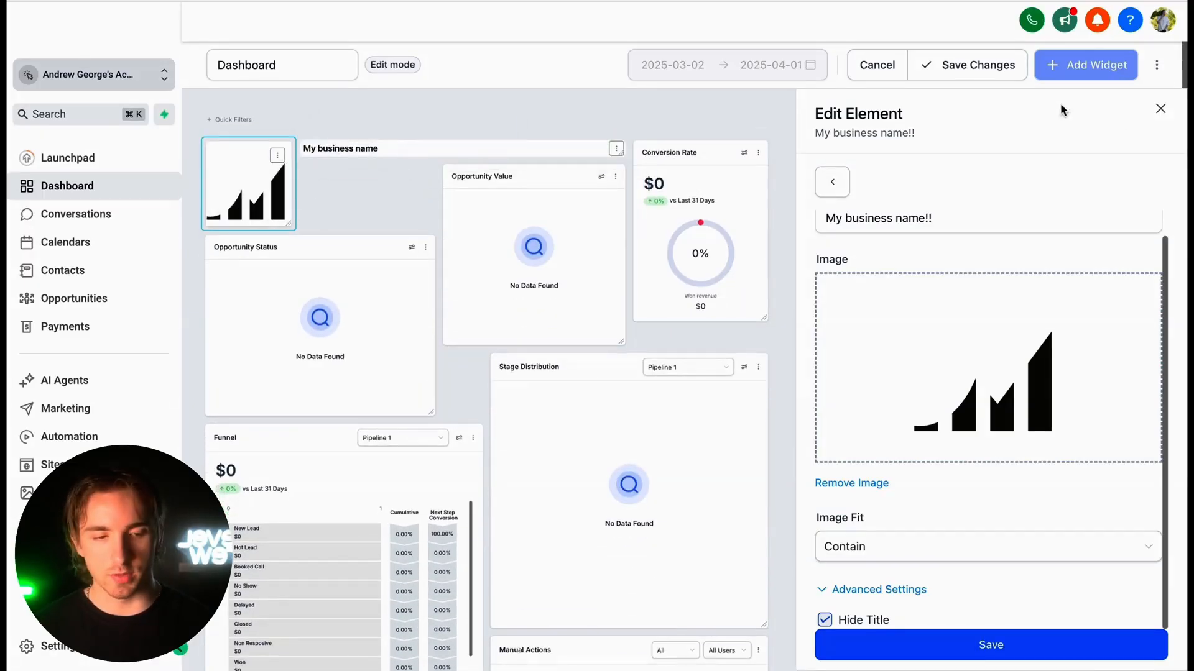
left_click(1160, 108)
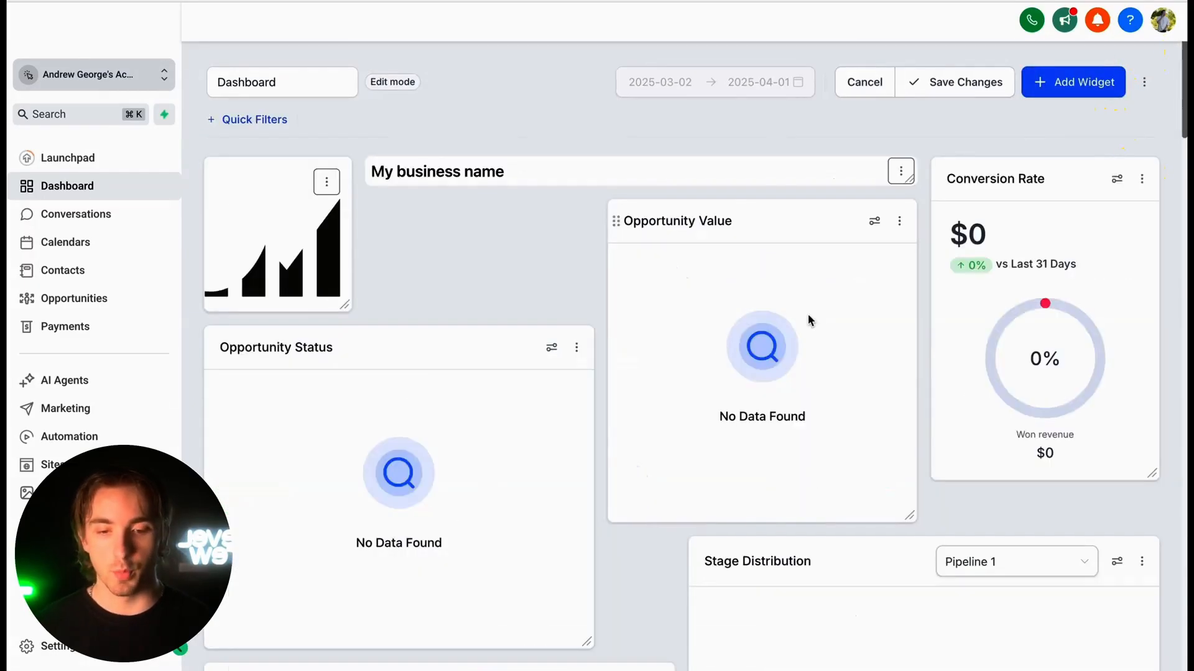